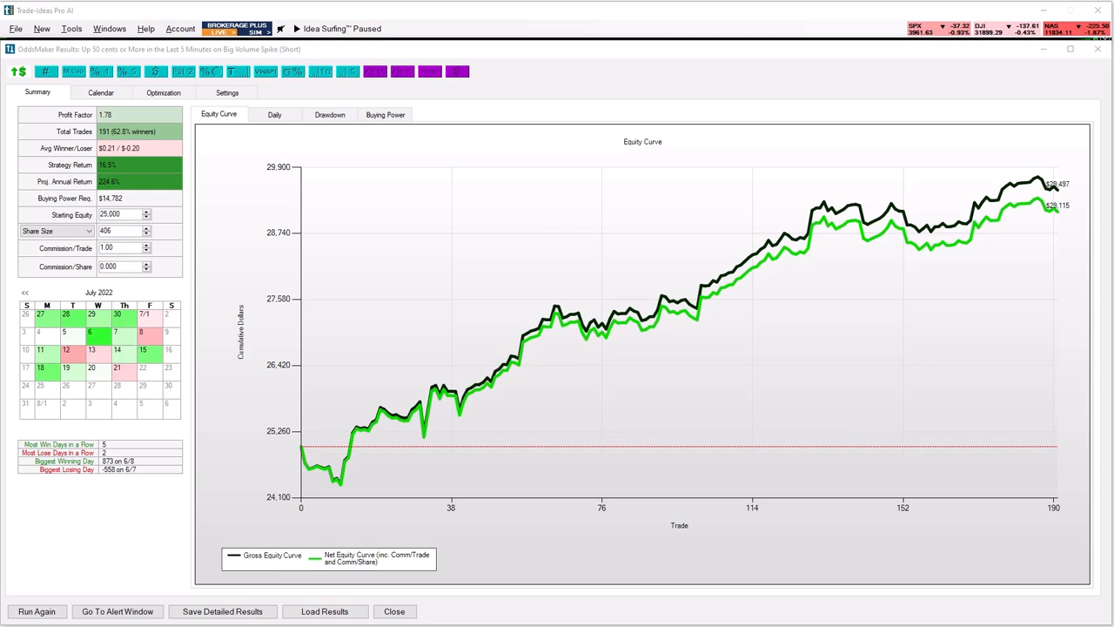
pyautogui.moveTo(98, 123)
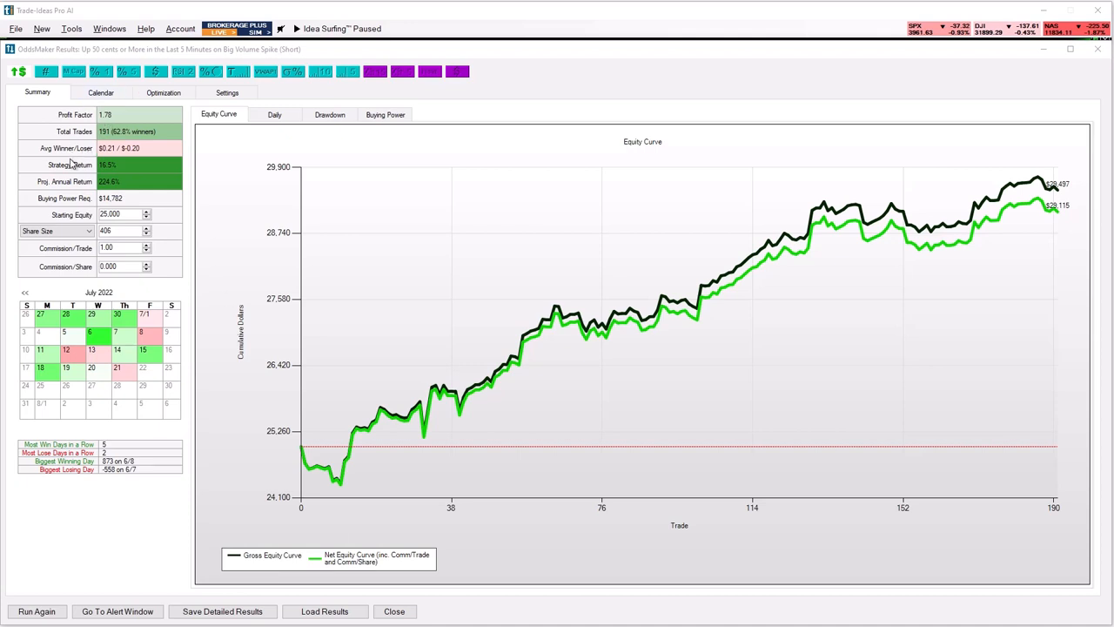
pyautogui.moveTo(110, 194)
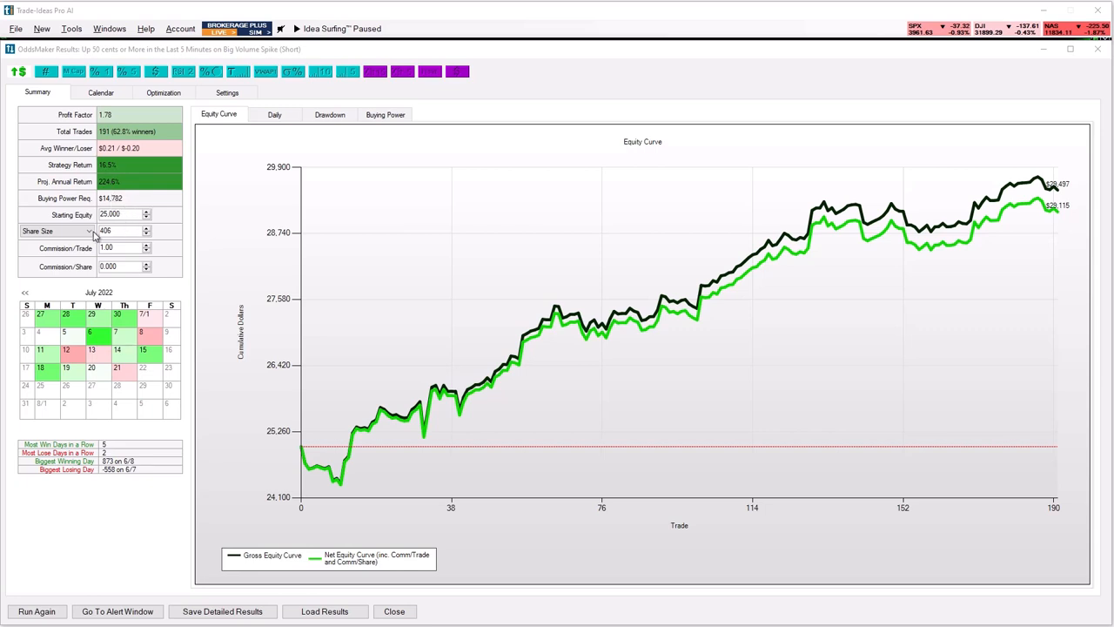
# Review the daily profit, drawdown and buying-power charts, then switch to the calendar of daily results.
pyautogui.click(57, 230)
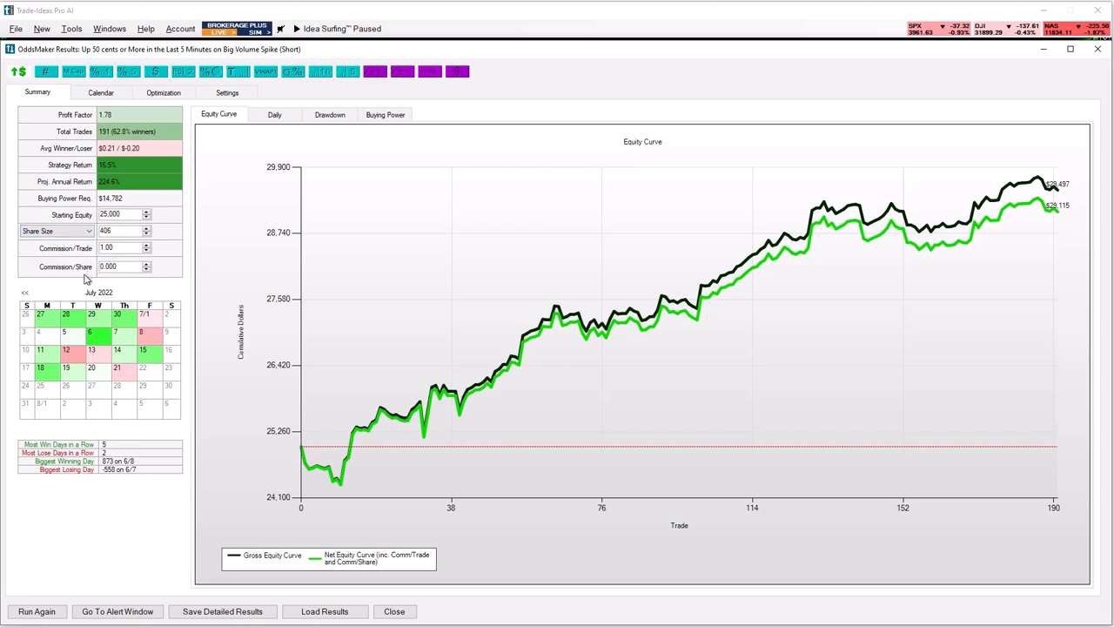
pyautogui.moveTo(630, 318)
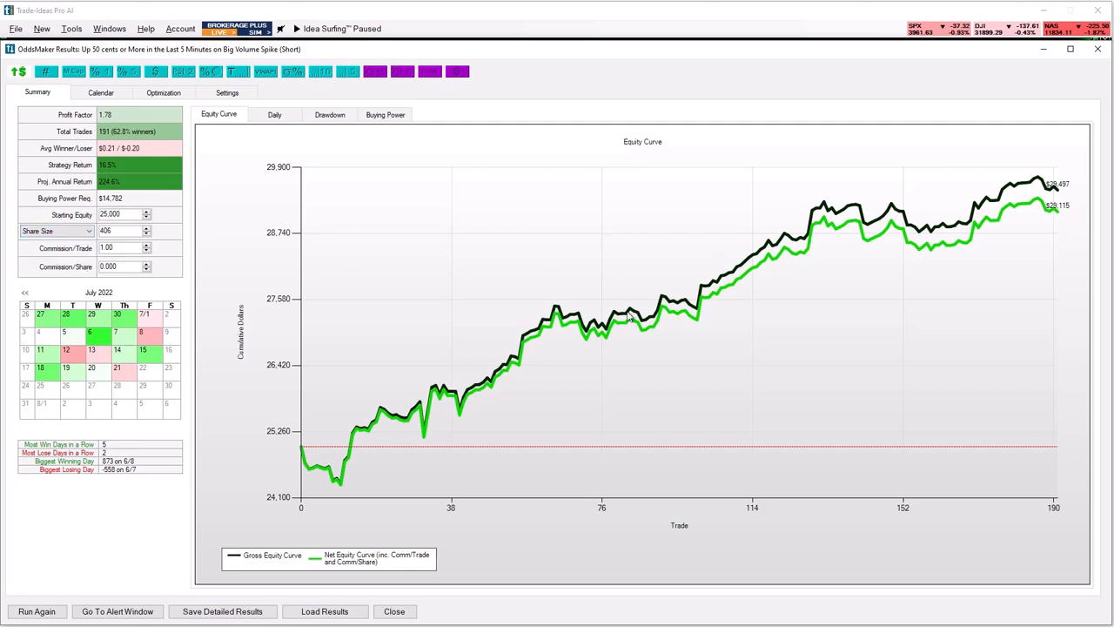
pyautogui.click(274, 114)
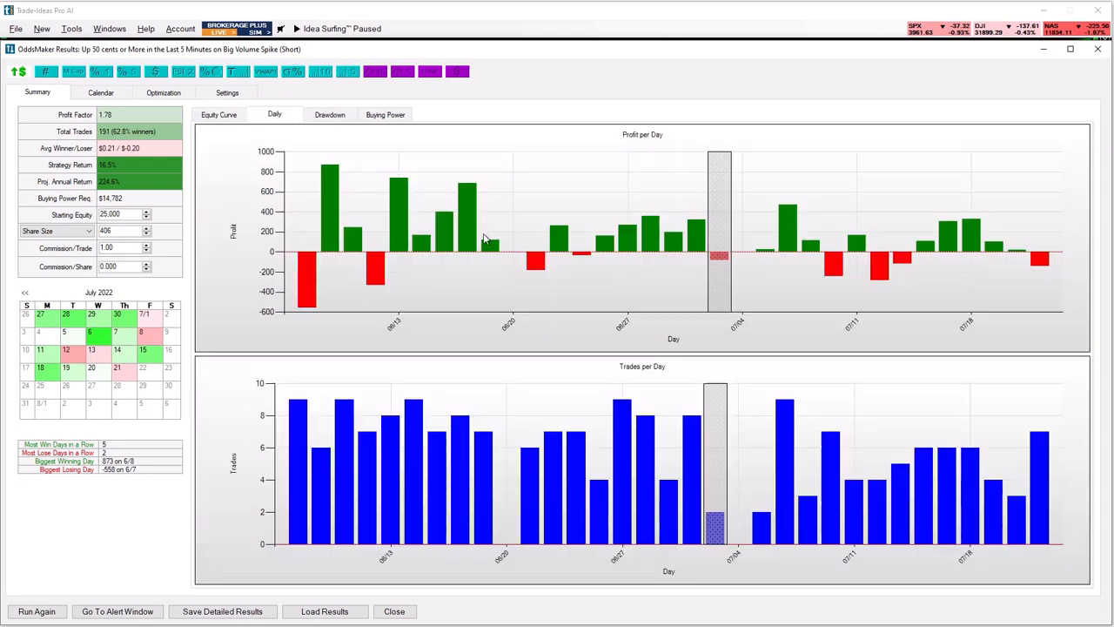
pyautogui.moveTo(621, 296)
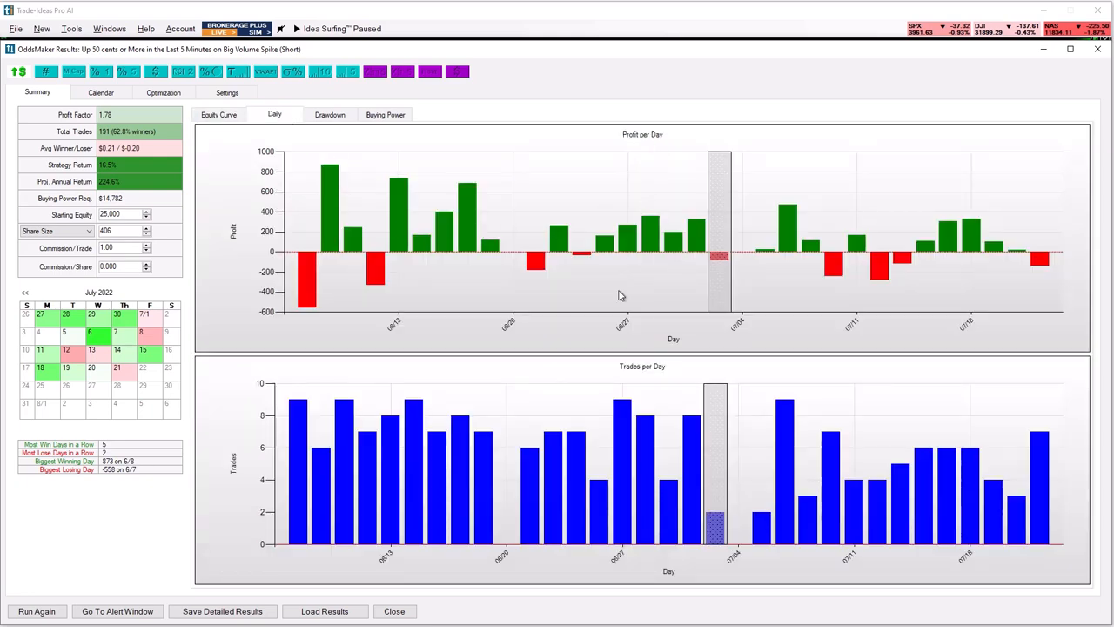
pyautogui.moveTo(679, 378)
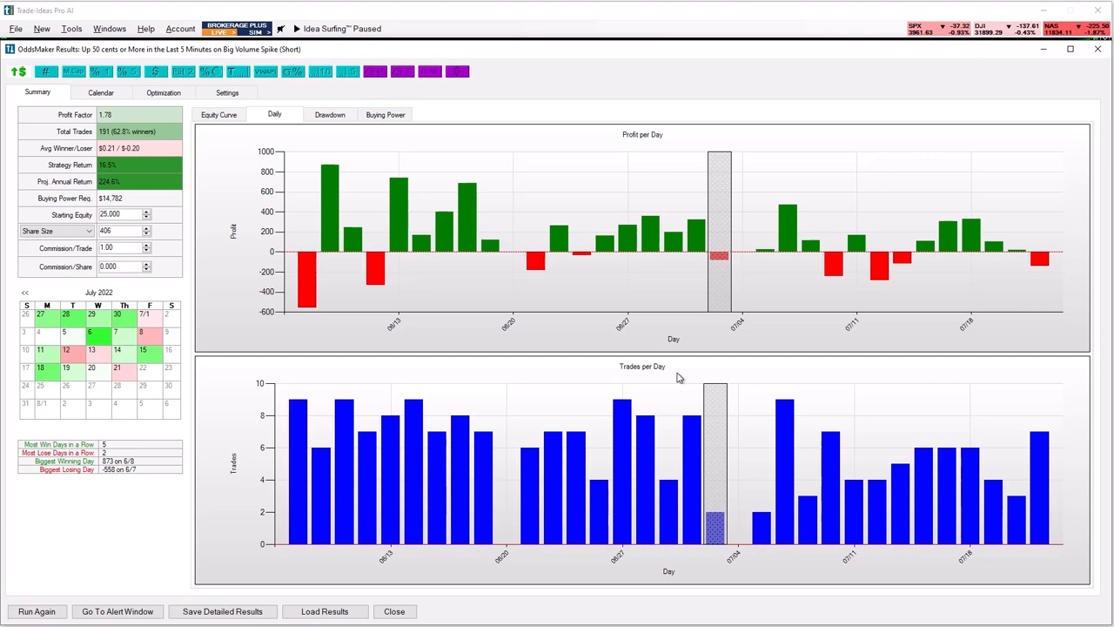
pyautogui.click(329, 114)
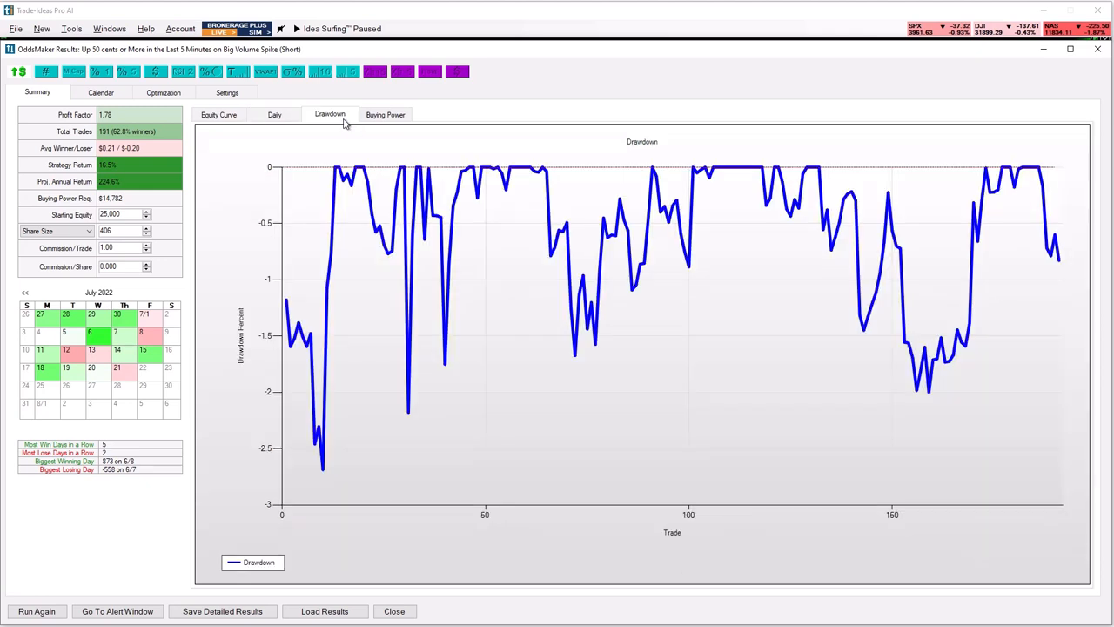
pyautogui.click(386, 114)
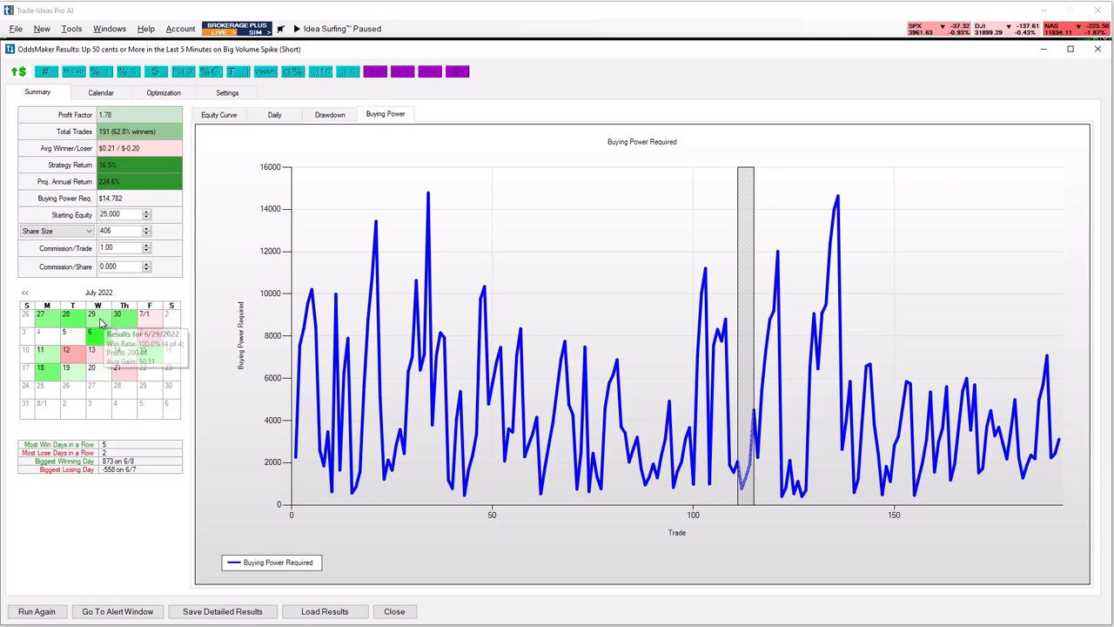
pyautogui.click(100, 92)
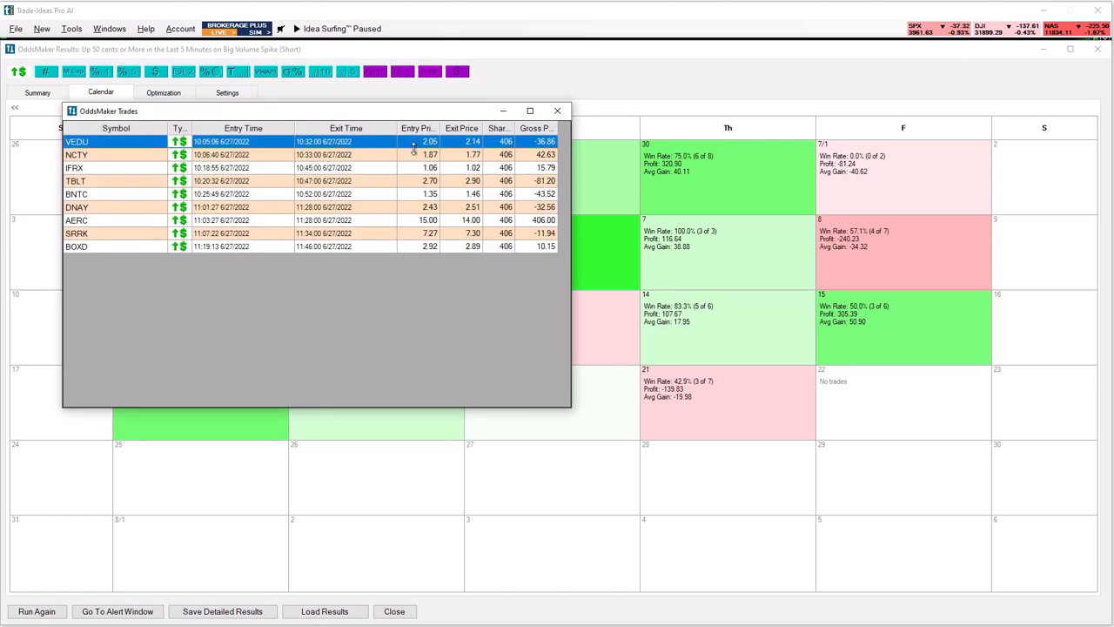
pyautogui.moveTo(557, 110)
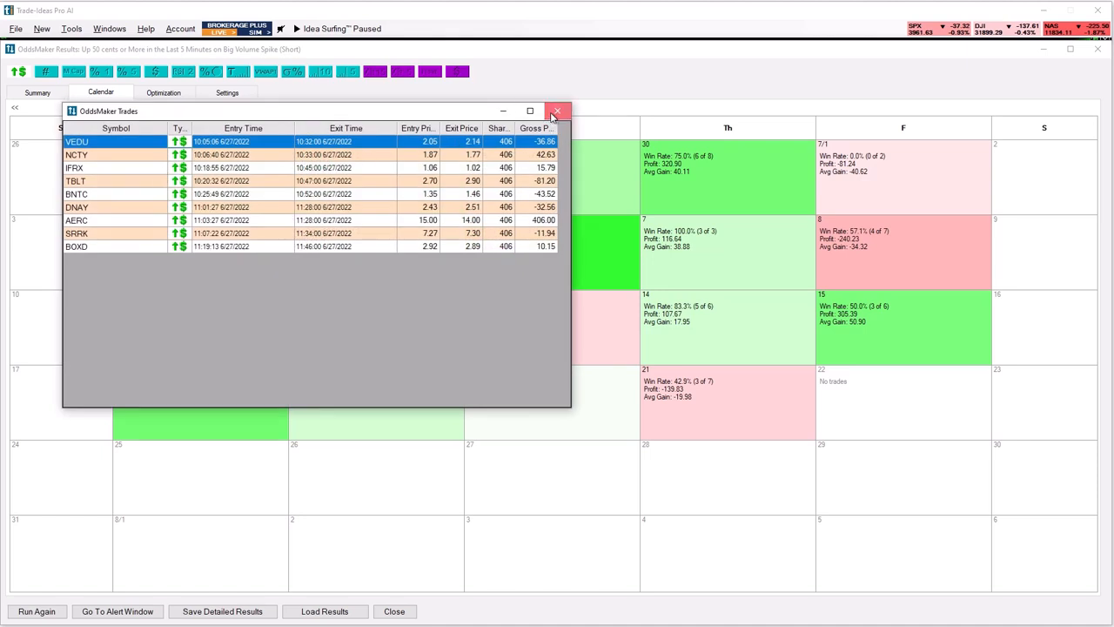
# Close the 6/27 trade list and move to the optimization breakdown of the results.
pyautogui.click(557, 111)
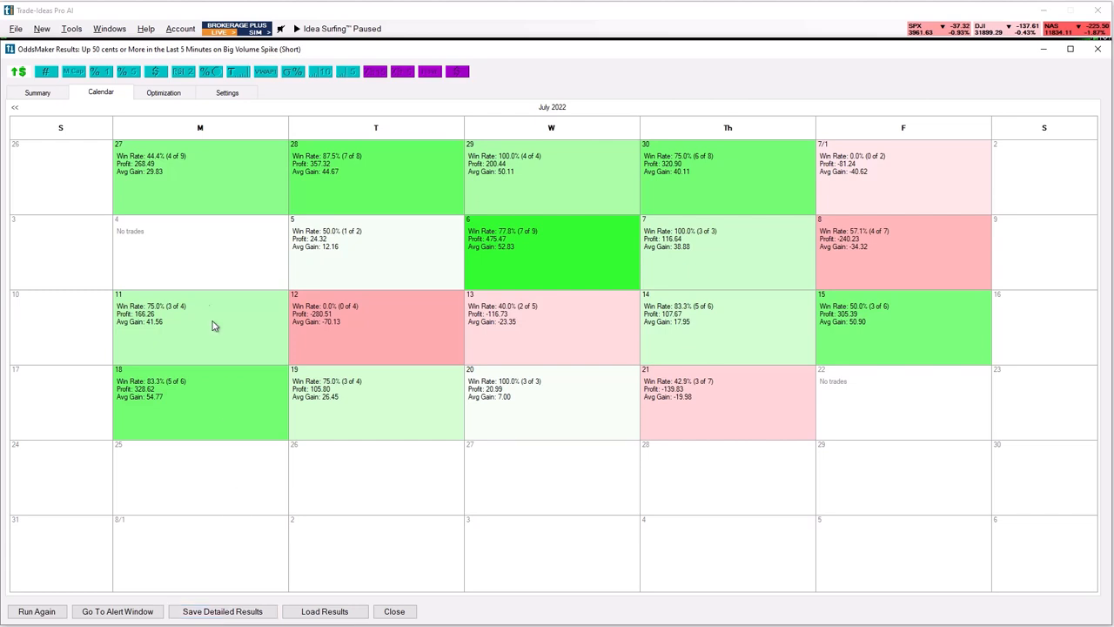
pyautogui.click(163, 92)
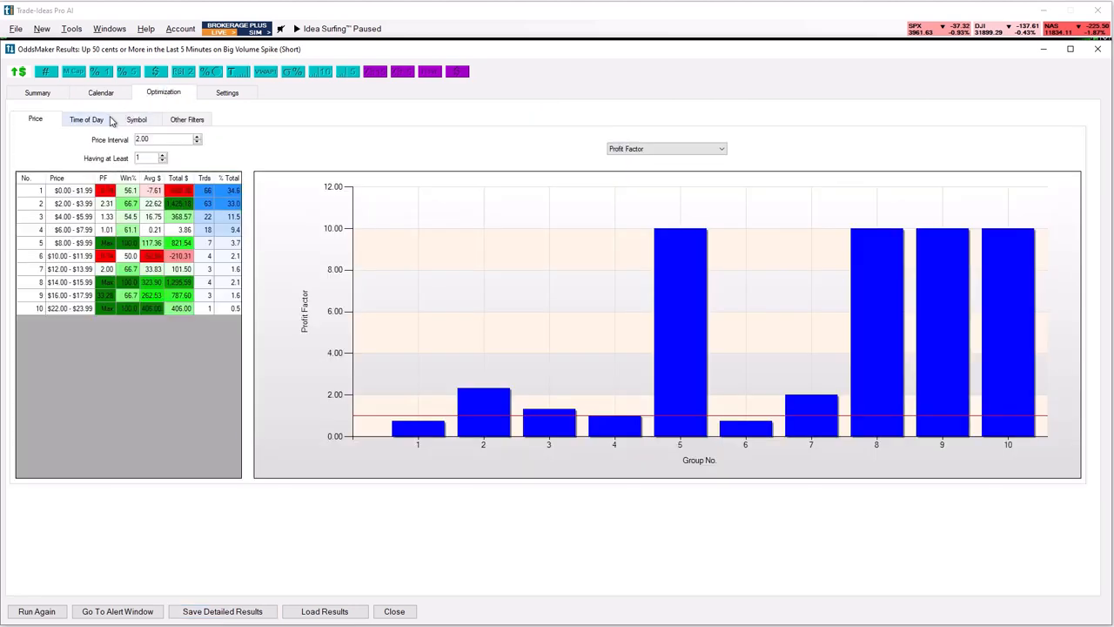
# Break results down by 5 Day Range ($) and chart the number of trades per group.
pyautogui.click(85, 120)
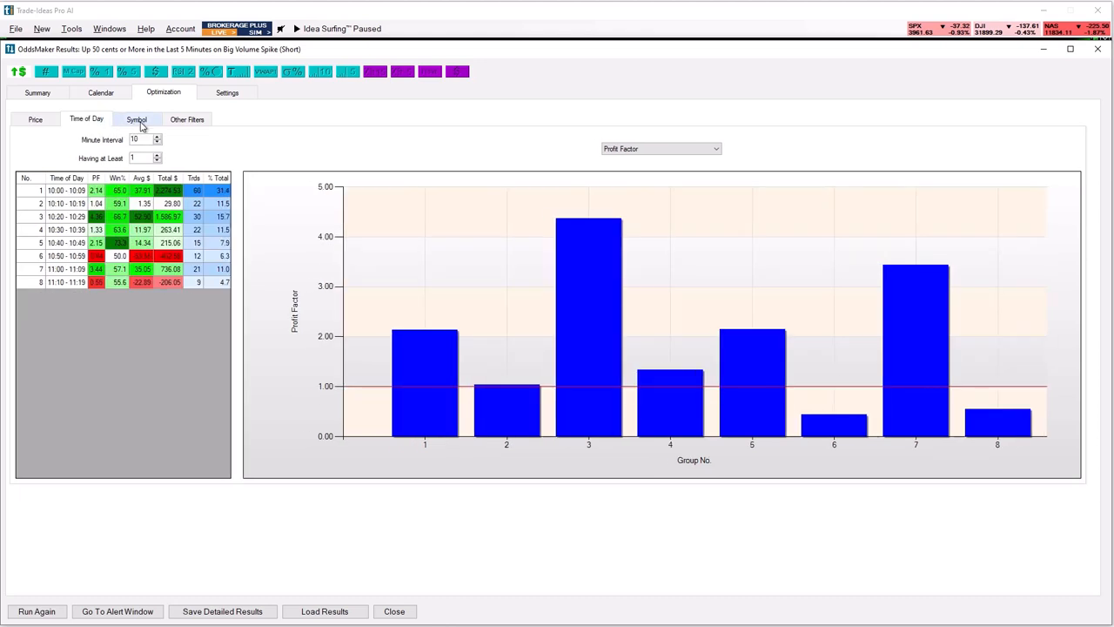
pyautogui.click(187, 119)
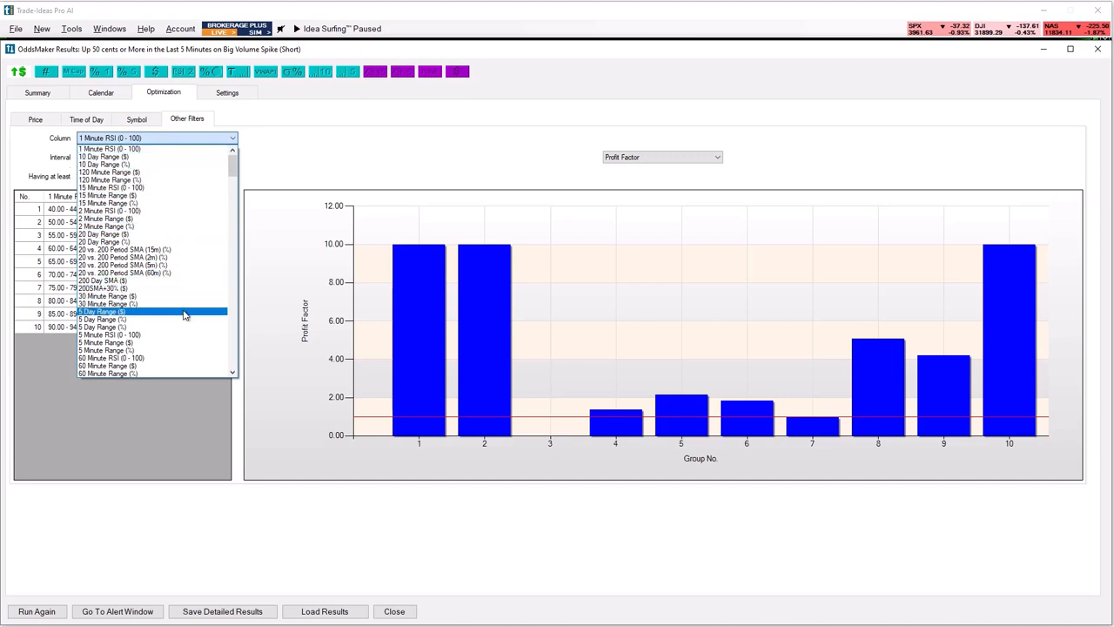
pyautogui.click(103, 312)
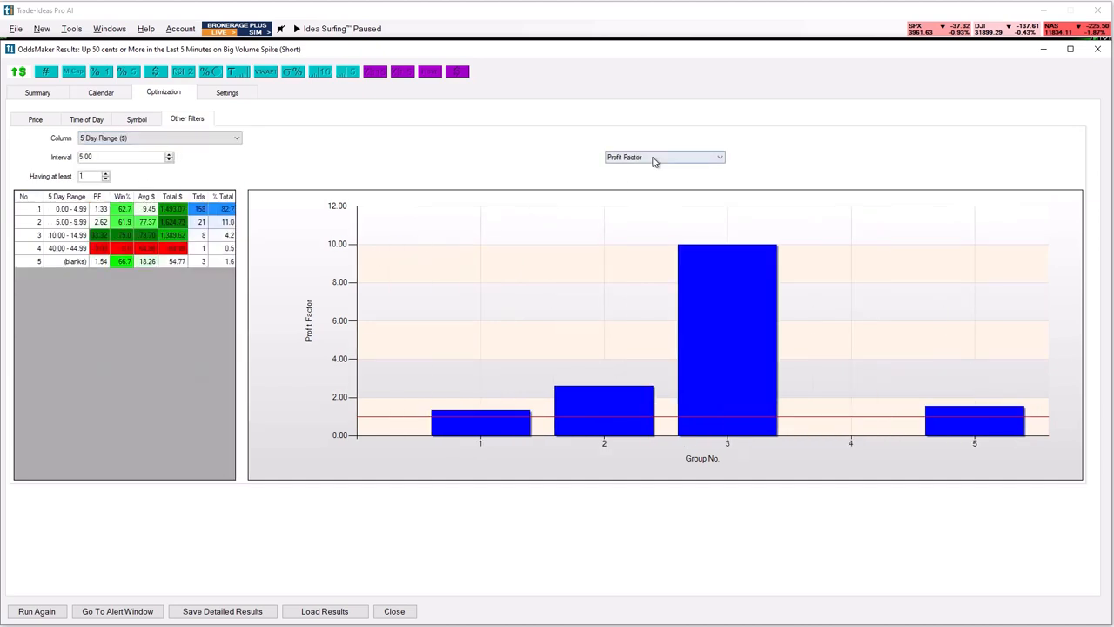
pyautogui.click(664, 157)
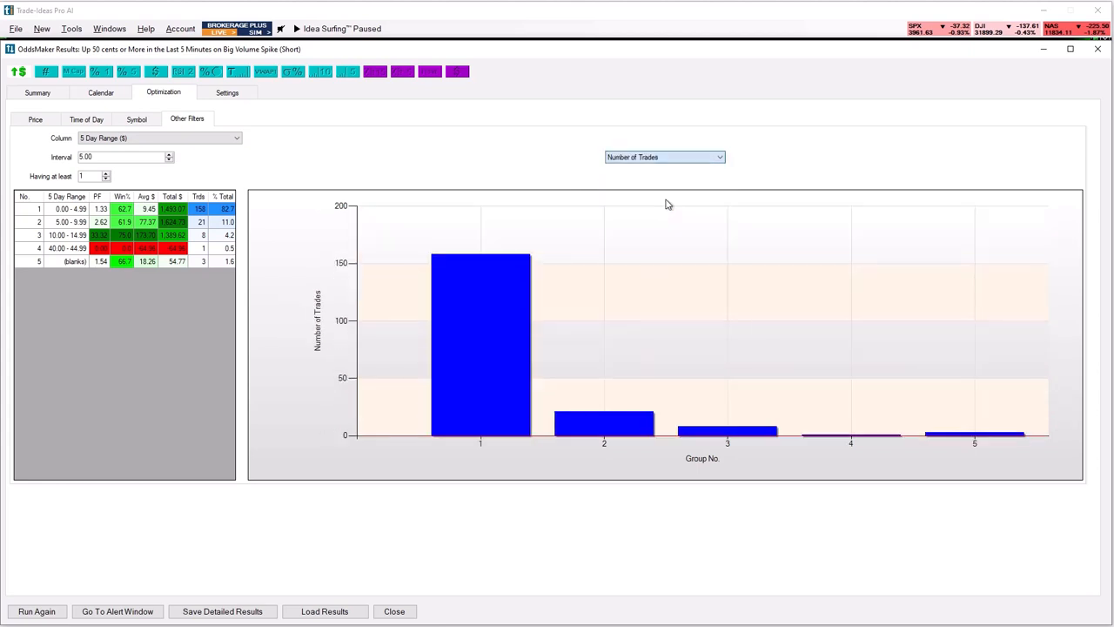
pyautogui.moveTo(516, 163)
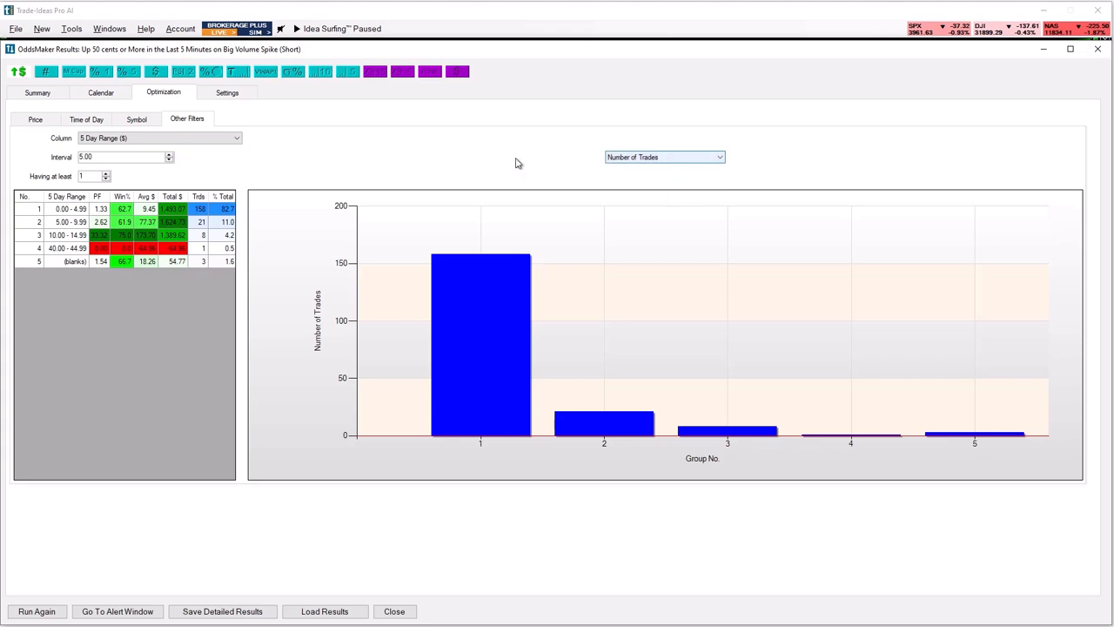